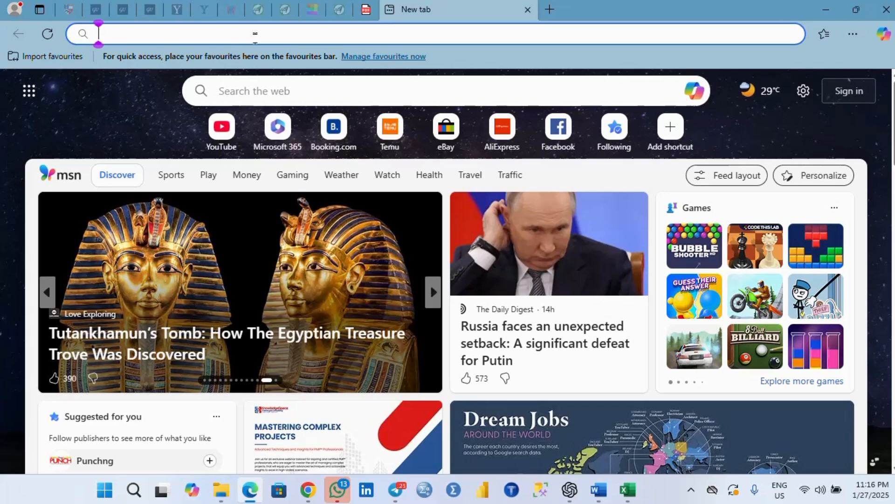
Search Bing for 'spss software' from the Edge address bar suggestion.
{"action": "left_click", "coordinate": [432, 291]}
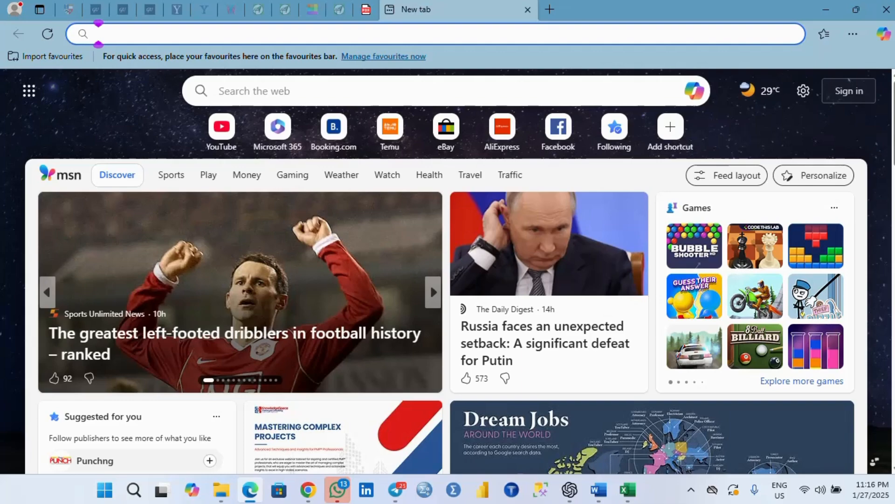
{"action": "left_click", "coordinate": [433, 292]}
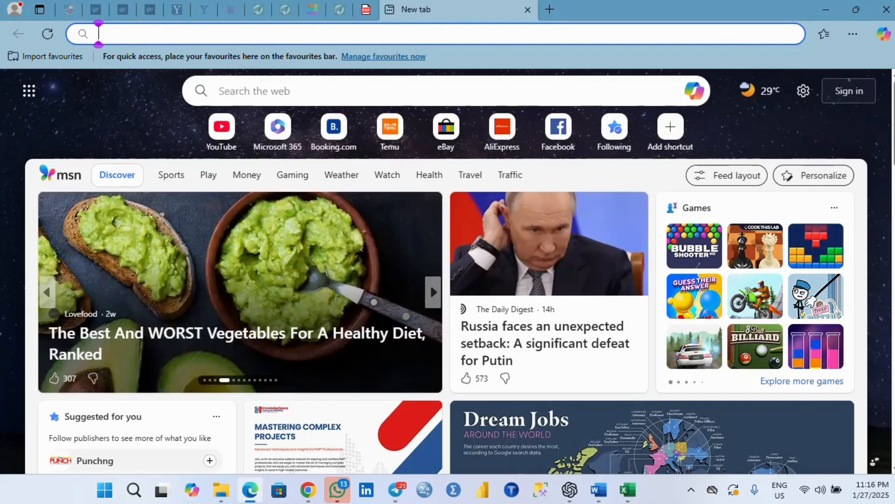
{"action": "left_click", "coordinate": [433, 292]}
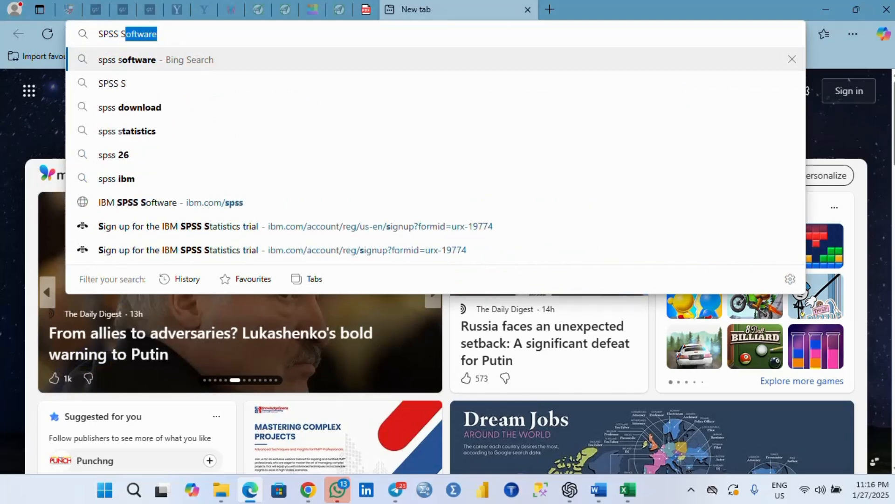
{"action": "type", "text": "SOftr"}
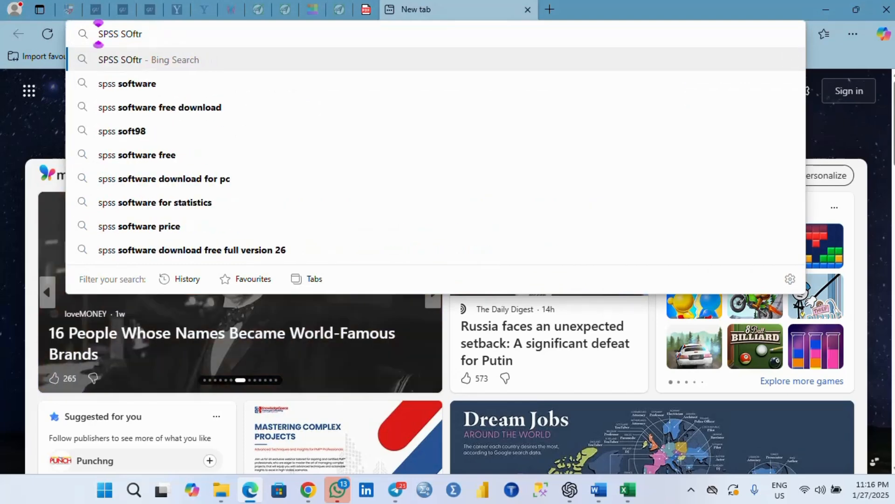
{"action": "mouse_move", "coordinate": [127, 83]}
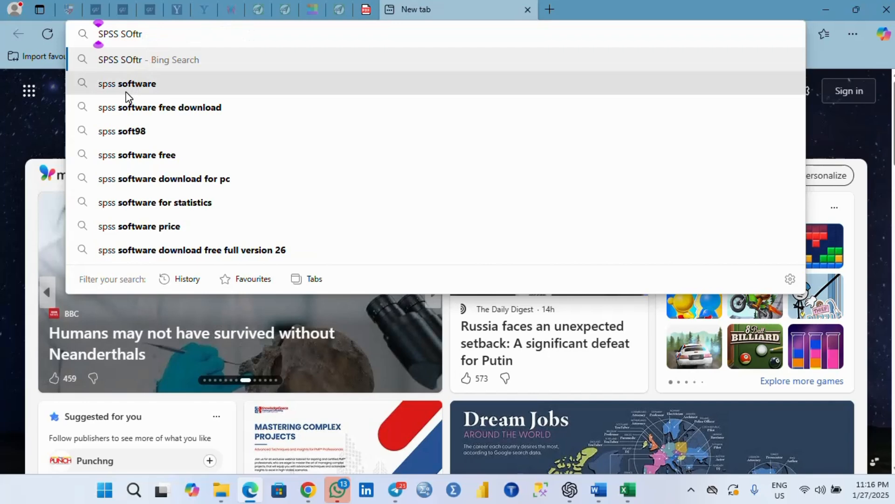
{"action": "left_click", "coordinate": [127, 83]}
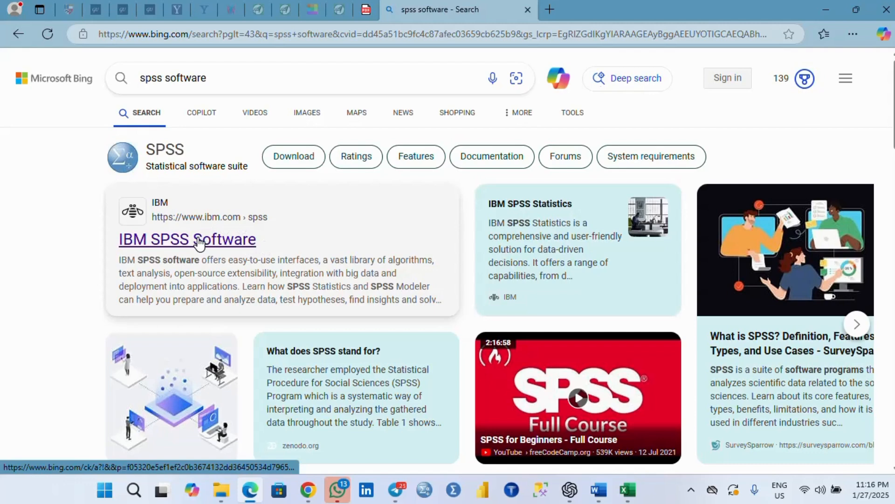
Open the IBM SPSS Software result from the Bing results in a new tab.
{"action": "left_click", "coordinate": [187, 239]}
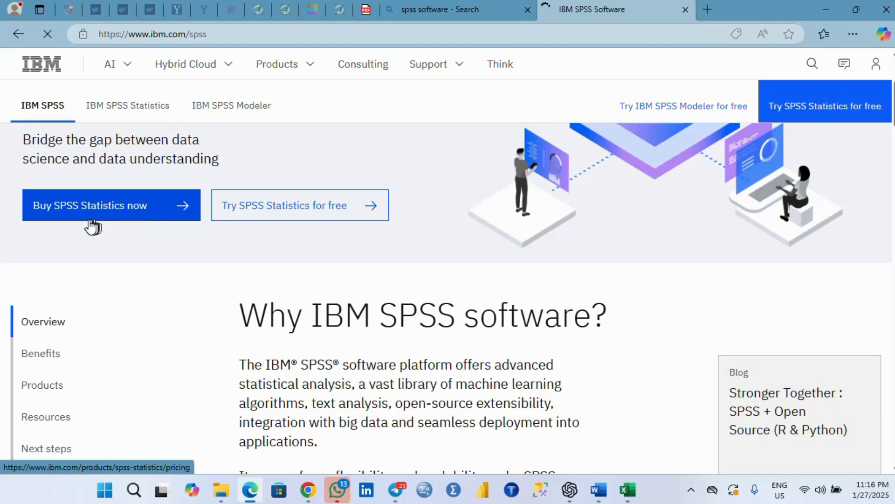
{"action": "mouse_move", "coordinate": [280, 239]}
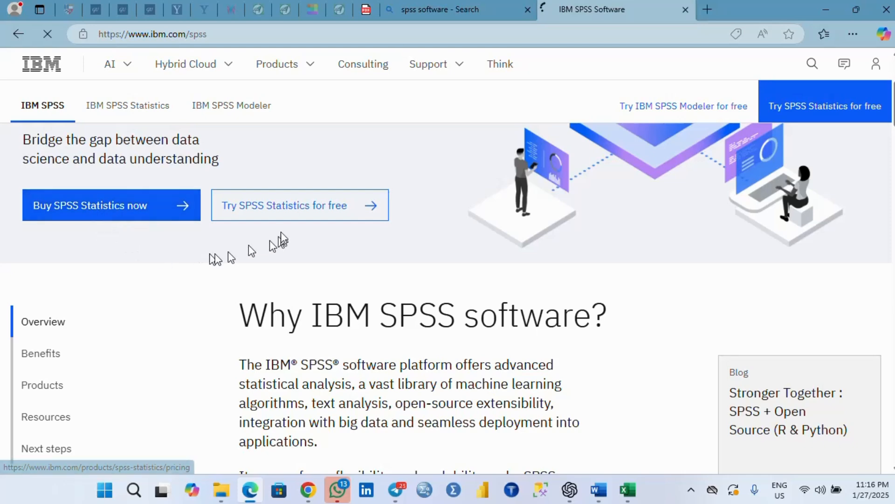
{"action": "mouse_move", "coordinate": [303, 229]}
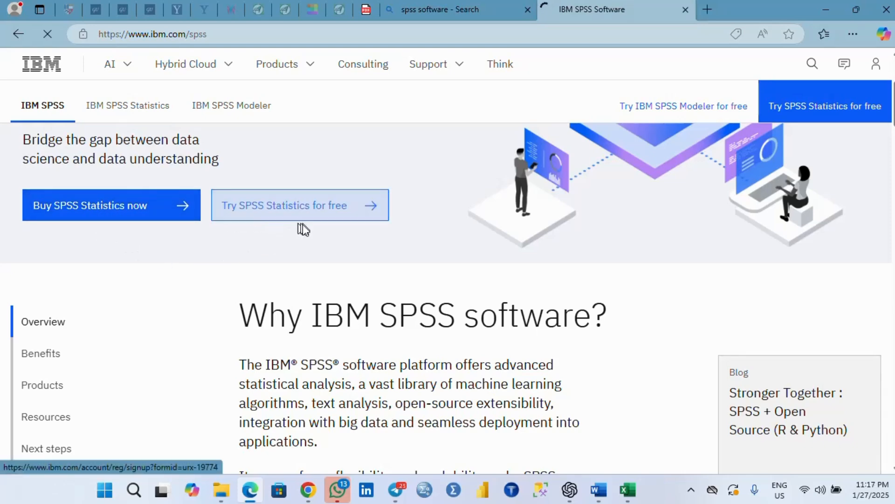
Open the free SPSS Statistics trial form and autofill the business email from saved info.
{"action": "left_click", "coordinate": [285, 206]}
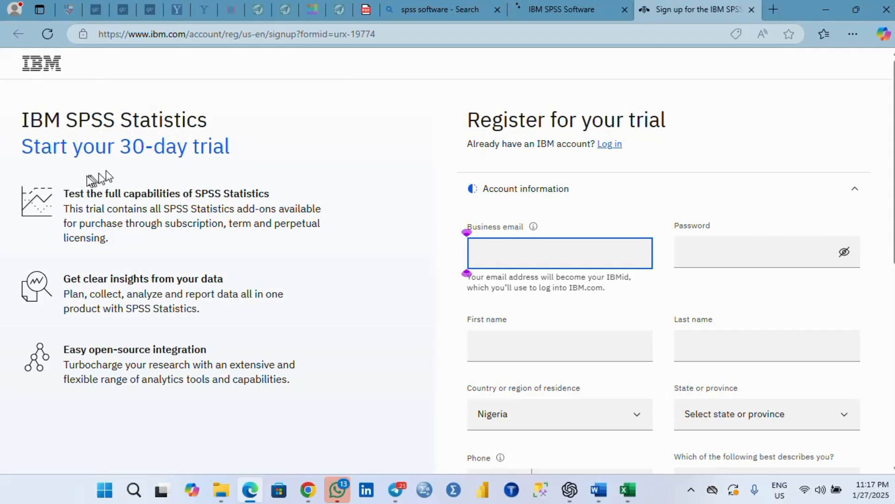
{"action": "mouse_move", "coordinate": [232, 173]}
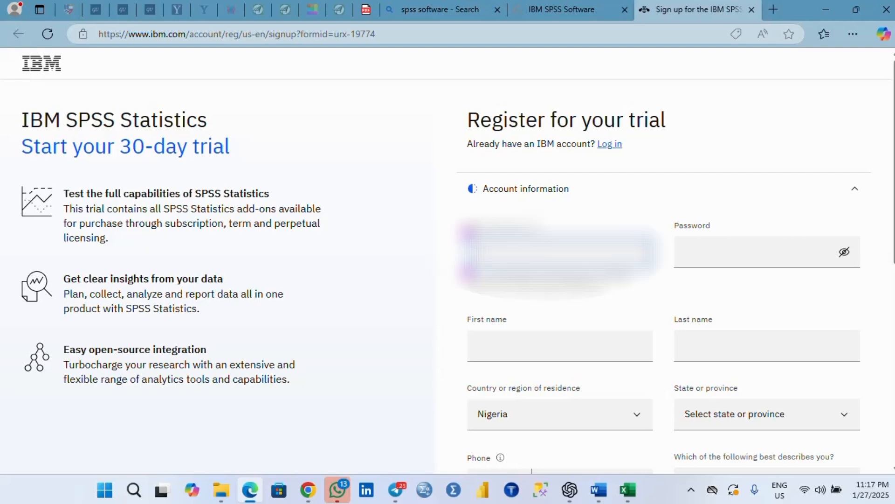
{"action": "left_click", "coordinate": [560, 257]}
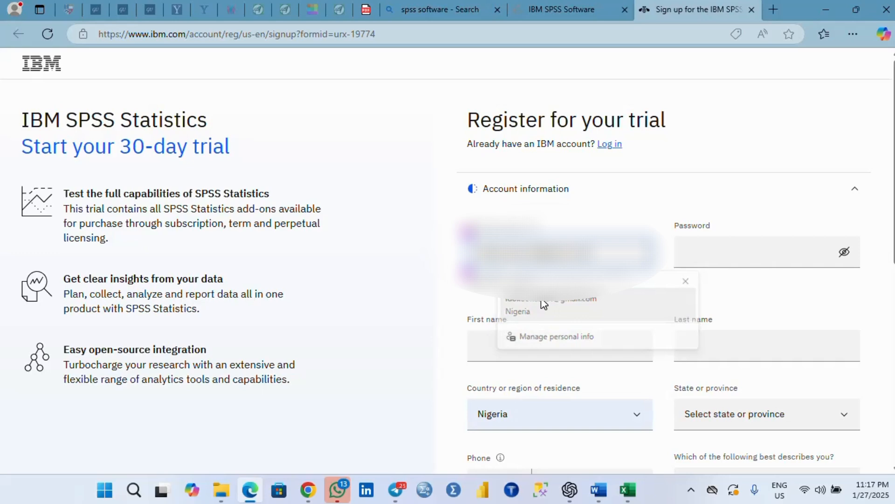
{"action": "left_click", "coordinate": [766, 252]}
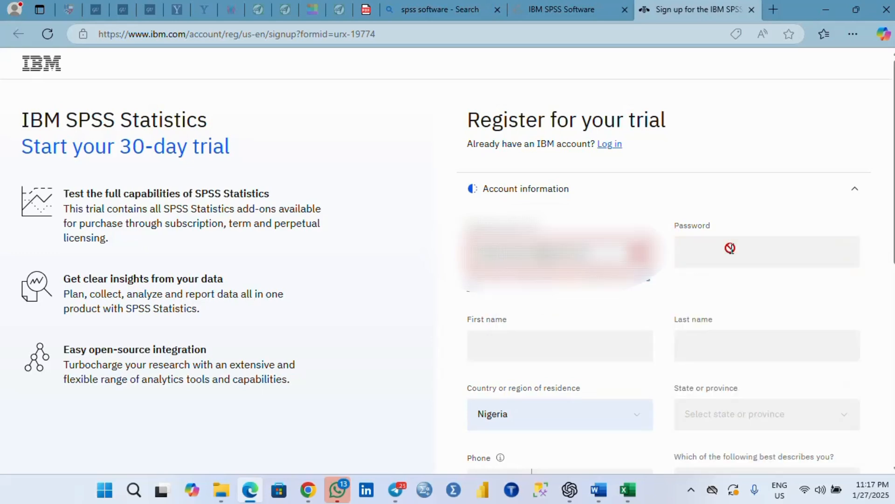
{"action": "left_click", "coordinate": [560, 251]}
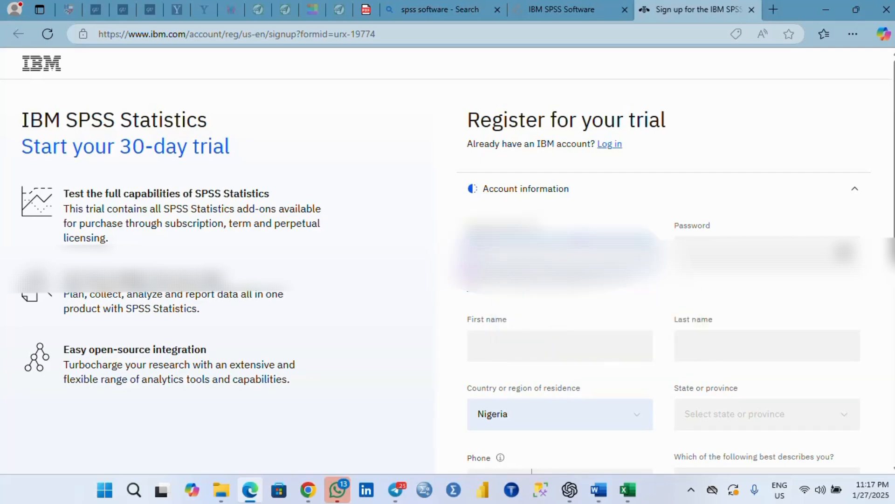
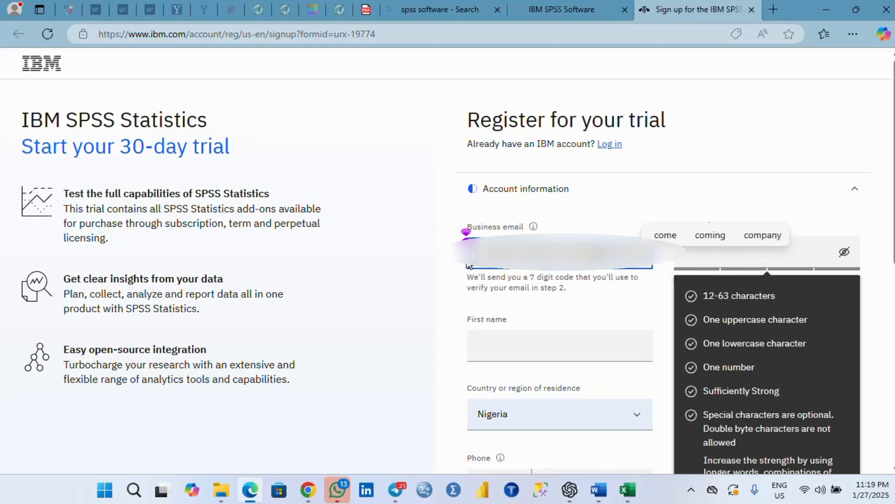
{"action": "mouse_move", "coordinate": [663, 286]}
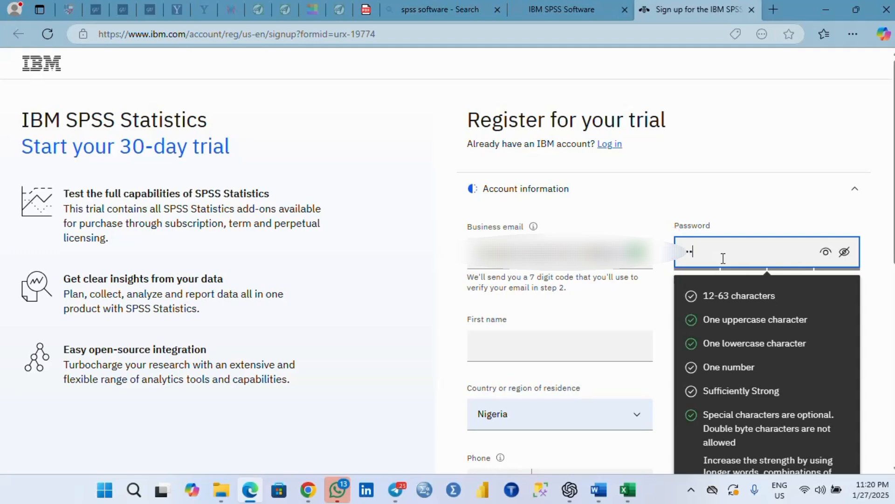
{"action": "type", "text": "password"}
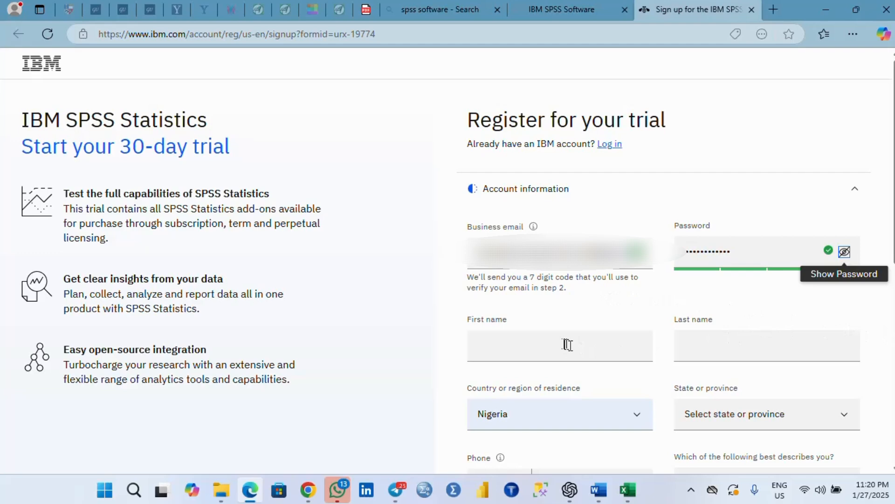
{"action": "left_click", "coordinate": [560, 345]}
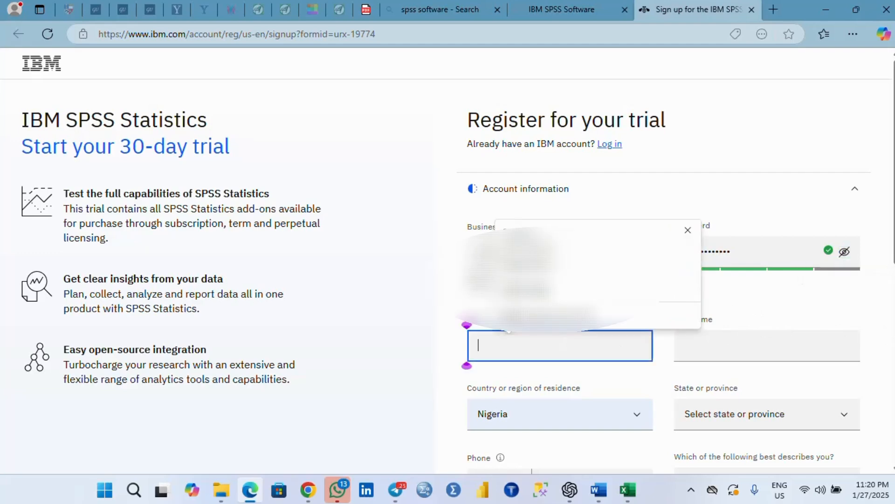
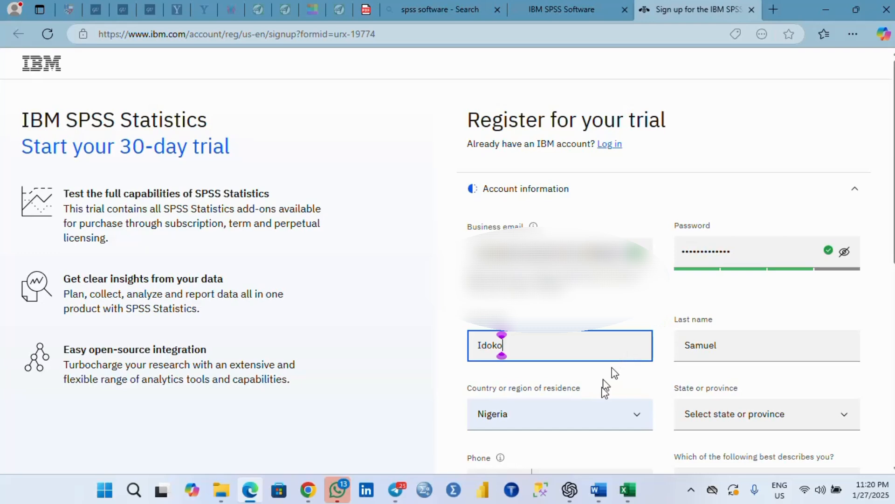
{"action": "scroll", "scroll_direction": "down", "scroll_amount": 3}
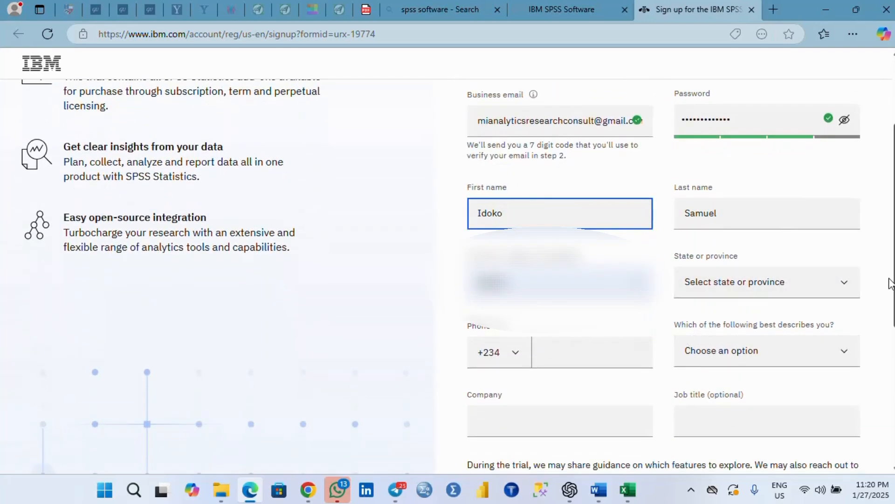
{"action": "left_click", "coordinate": [765, 282]}
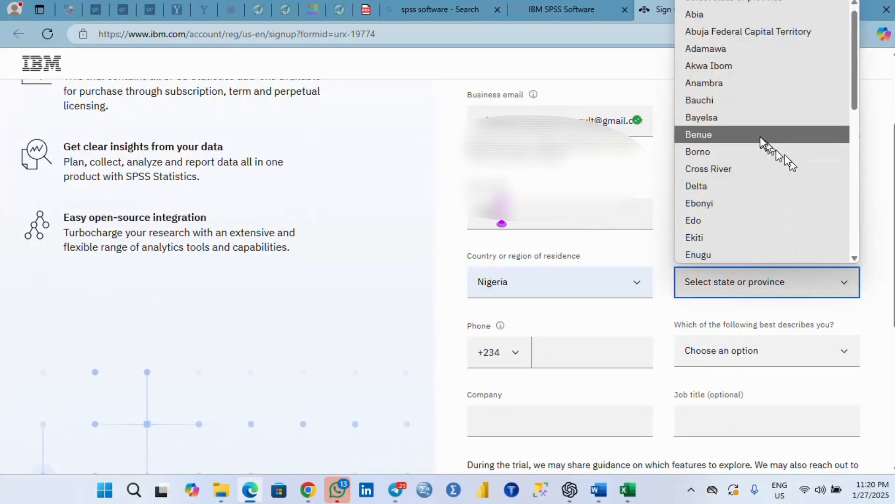
Enter phone number 78117 after dismissing the Wallet autofill popup.
{"action": "left_click", "coordinate": [699, 134]}
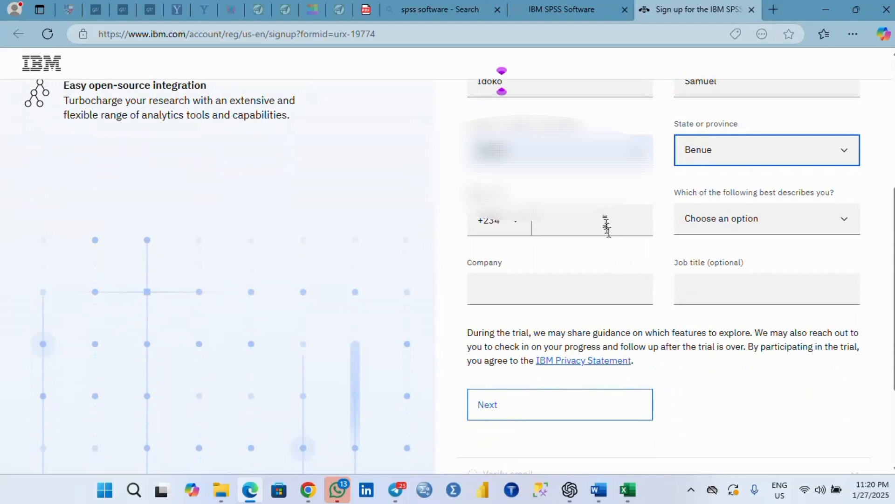
{"action": "left_click", "coordinate": [591, 220]}
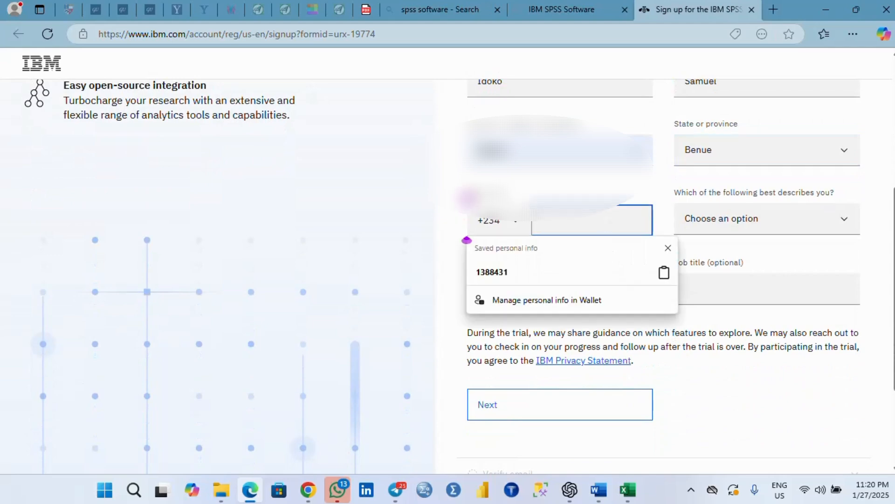
{"action": "left_click", "coordinate": [492, 272]}
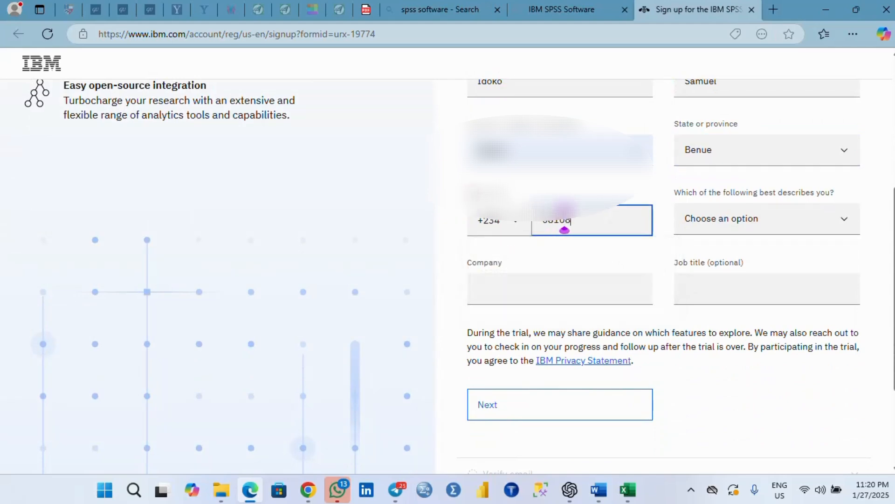
{"action": "type", "text": "78117"}
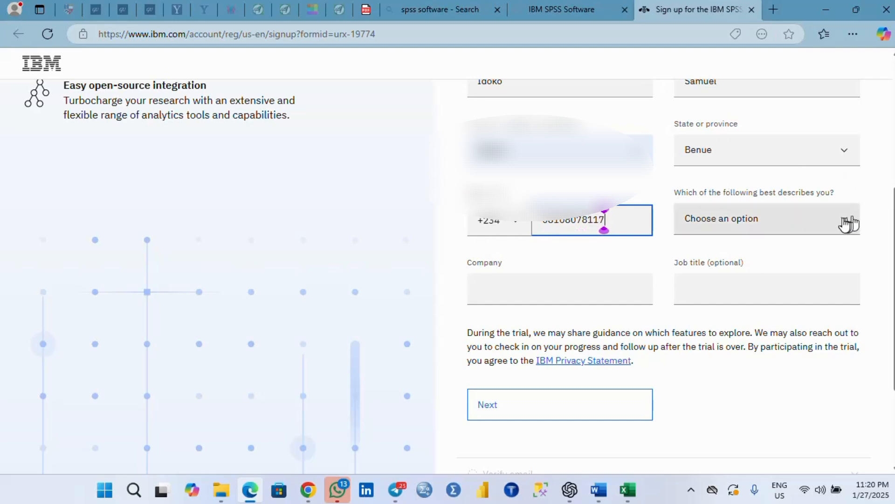
{"action": "left_click", "coordinate": [767, 219]}
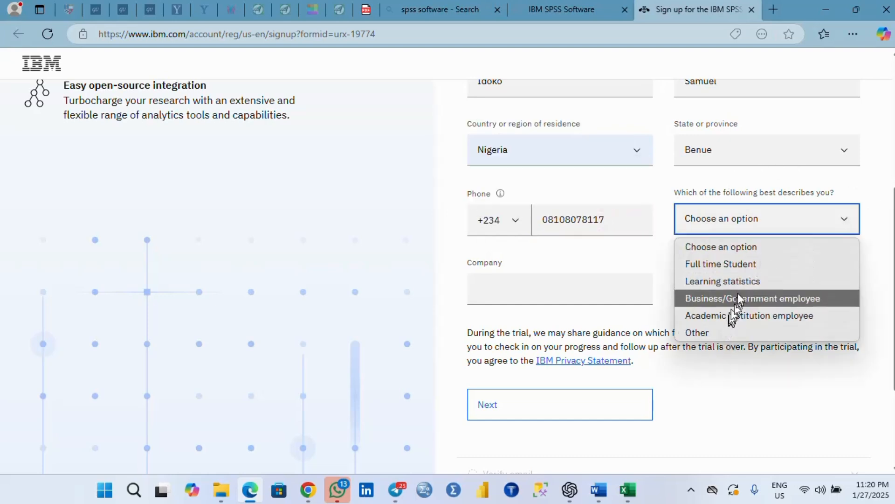
{"action": "mouse_move", "coordinate": [745, 310]}
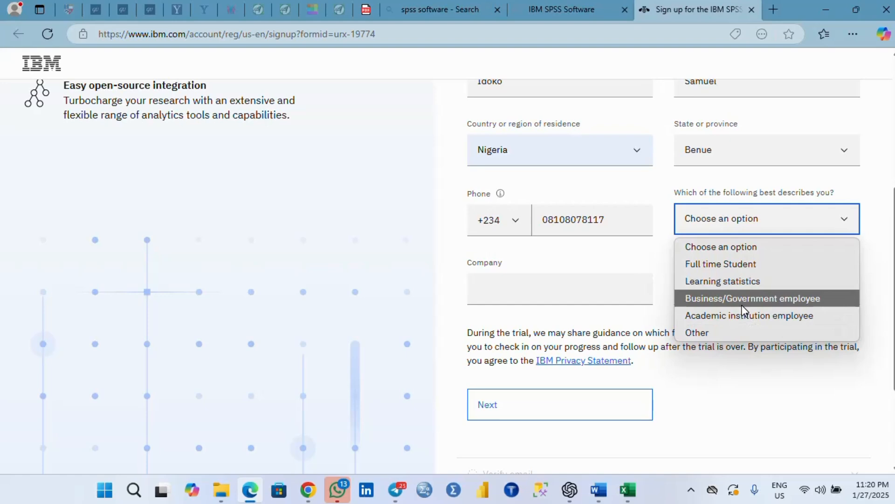
{"action": "mouse_move", "coordinate": [740, 264]}
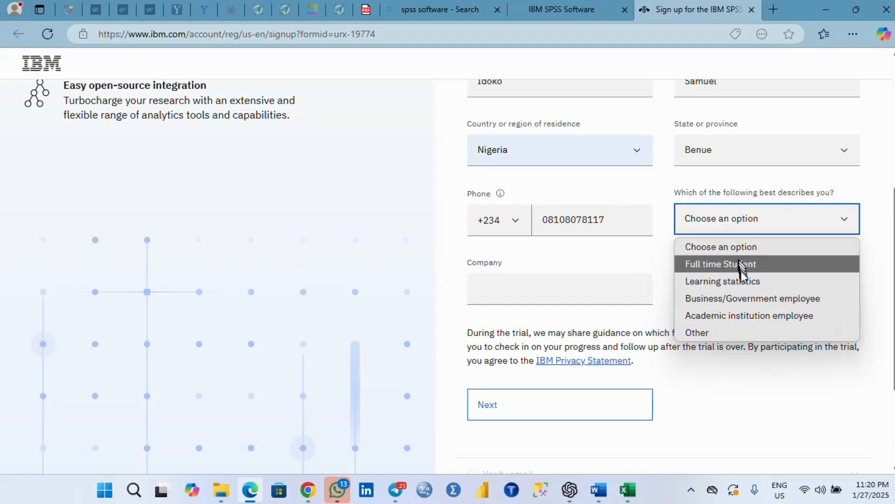
Choose Learning statistics, enter company MARC and job title Data Analyst, then submit.
{"action": "left_click", "coordinate": [722, 280]}
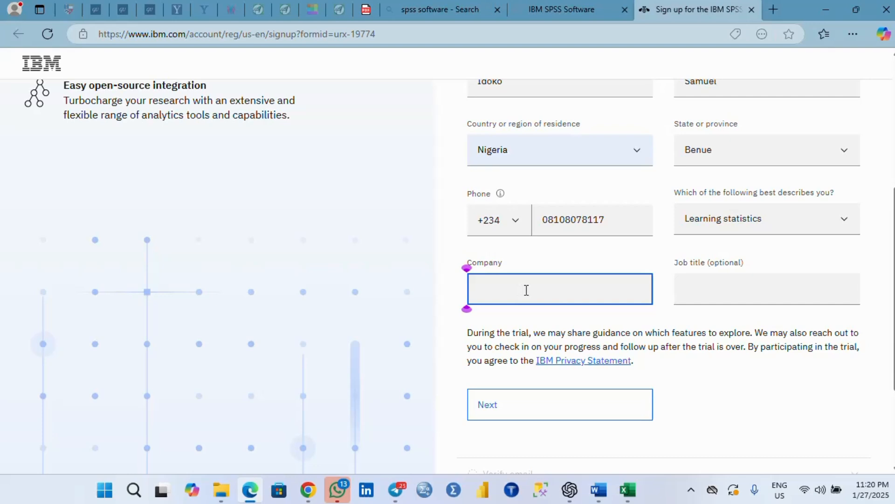
{"action": "type", "text": "Ma"}
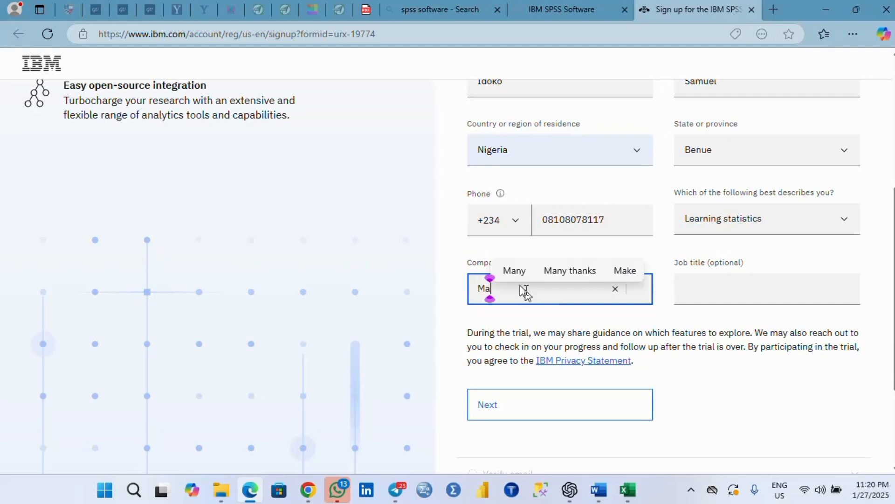
{"action": "key", "text": "Backspace"}
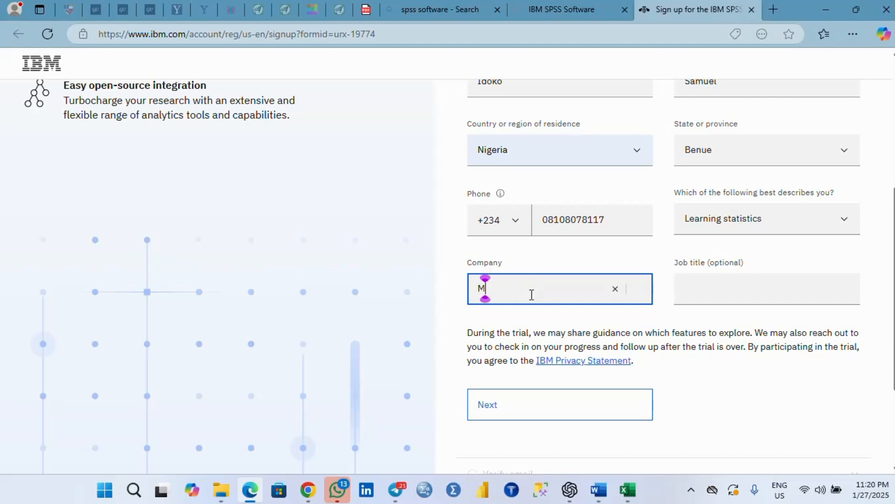
{"action": "type", "text": "AR"}
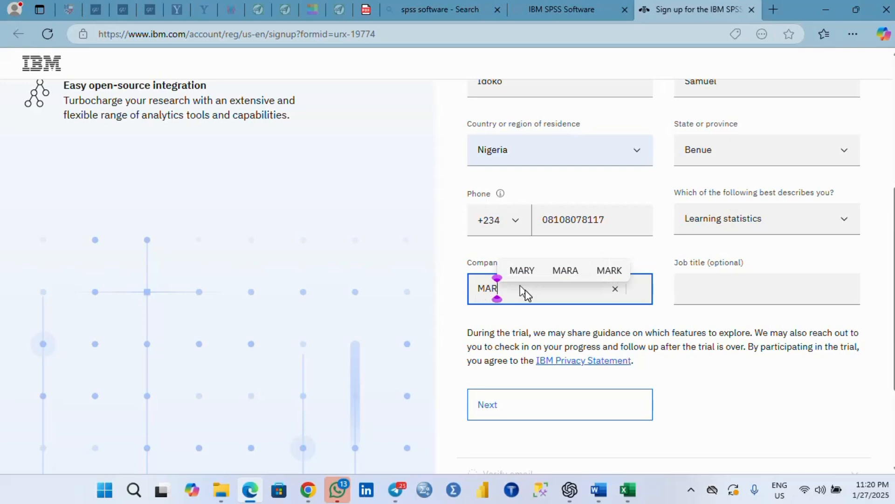
{"action": "type", "text": "C"}
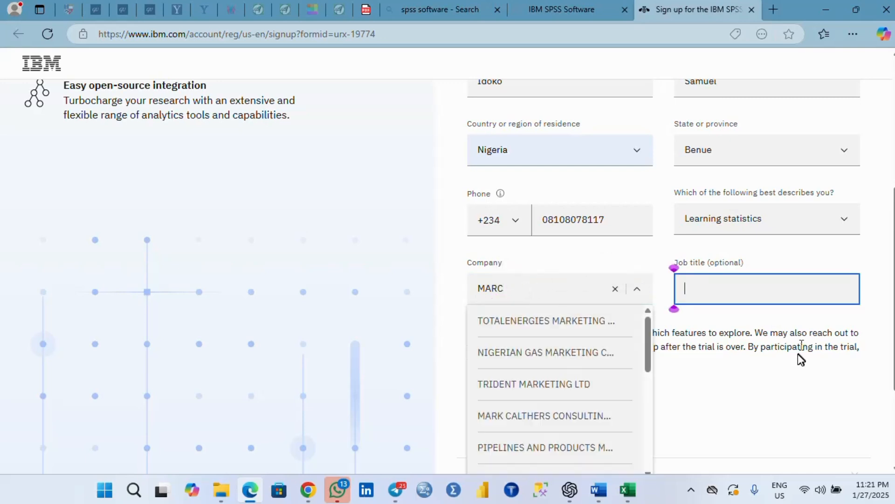
{"action": "type", "text": "DA"}
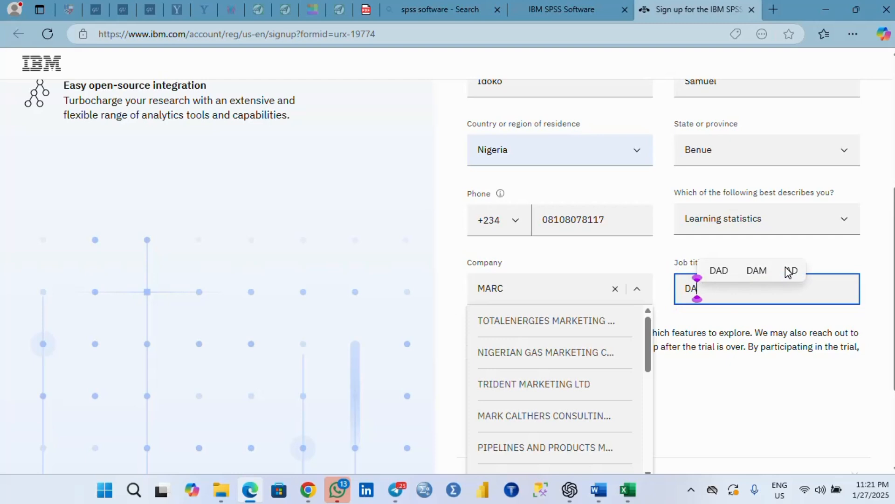
{"action": "type", "text": "ta"}
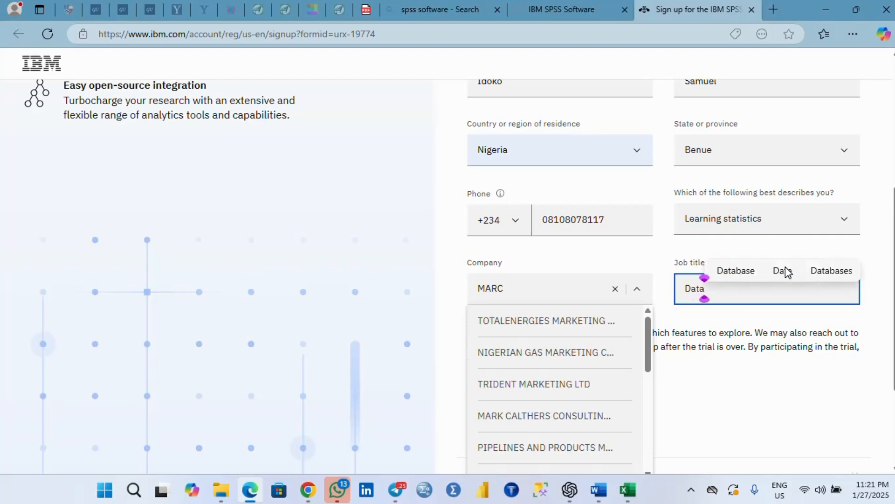
{"action": "type", "text": "Analyst"}
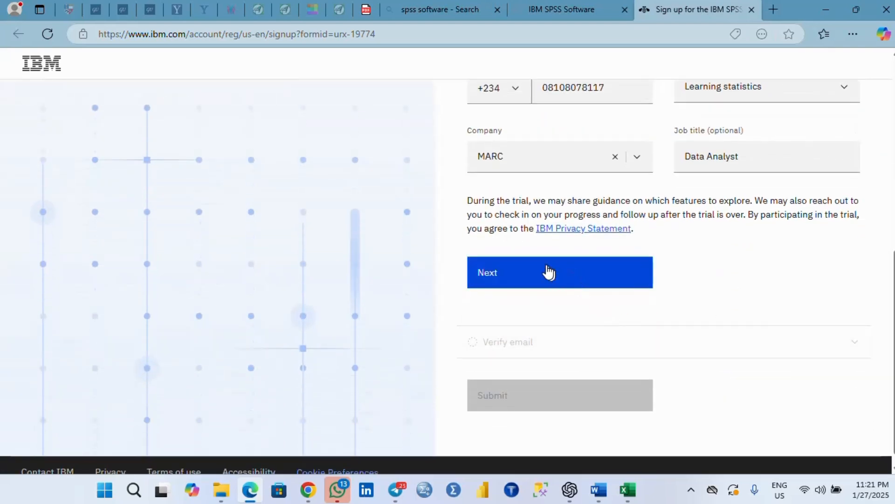
{"action": "left_click", "coordinate": [559, 272]}
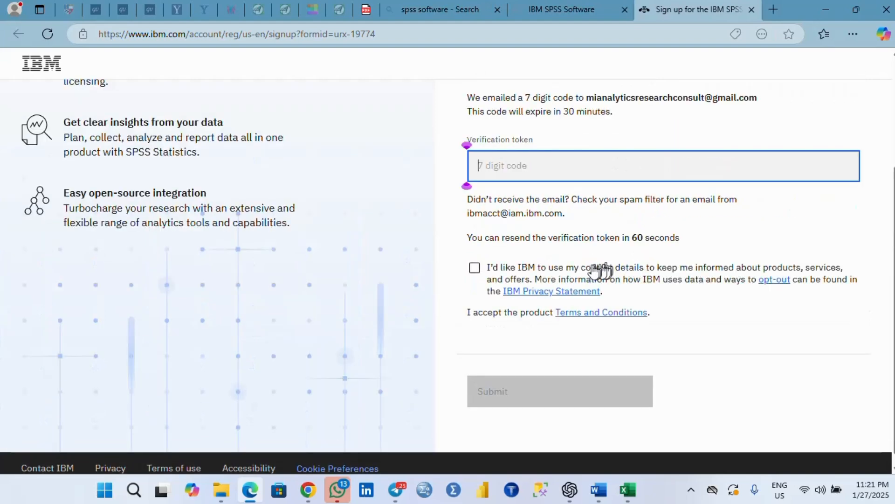
{"action": "mouse_move", "coordinate": [503, 165]}
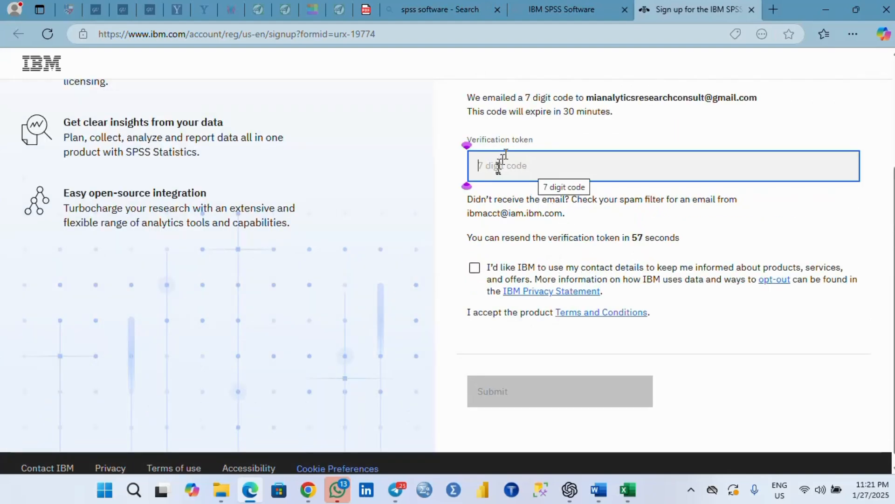
{"action": "mouse_move", "coordinate": [641, 269]}
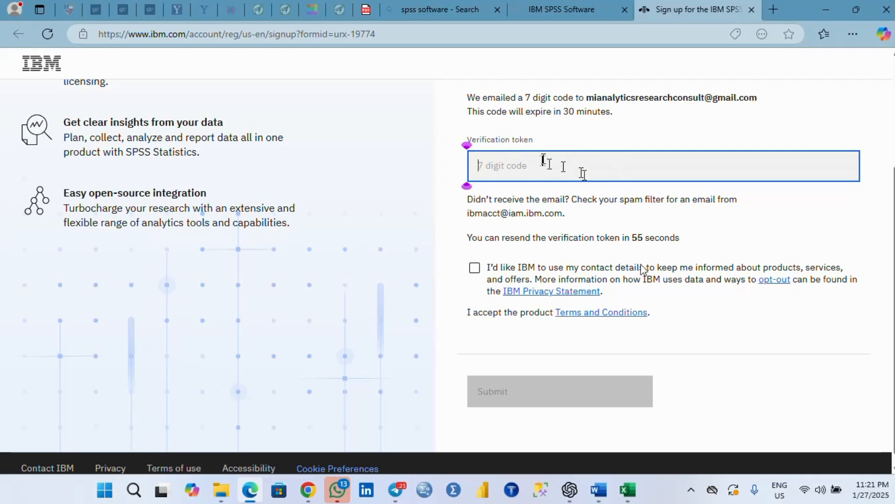
{"action": "mouse_move", "coordinate": [336, 489]}
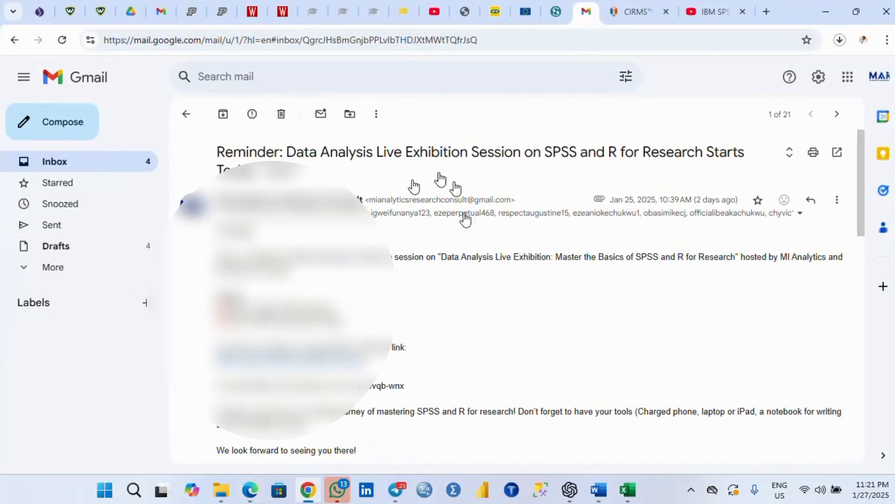
{"action": "left_click", "coordinate": [15, 41]}
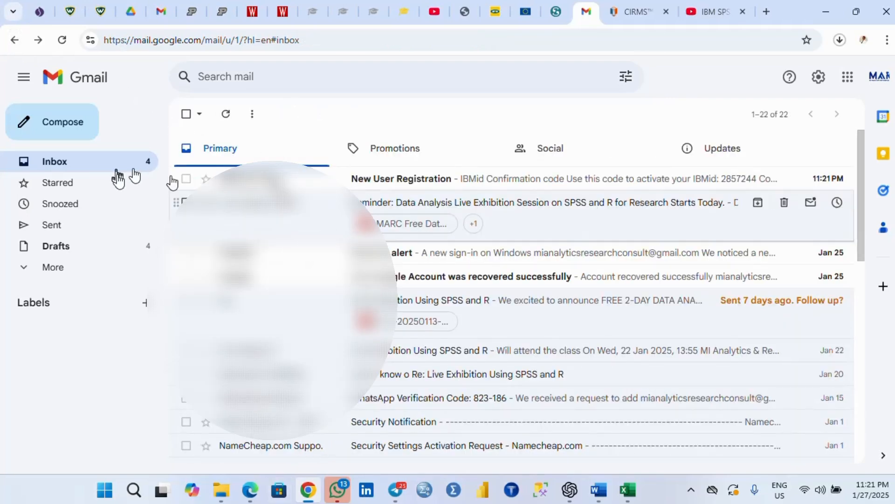
{"action": "left_click", "coordinate": [400, 178]}
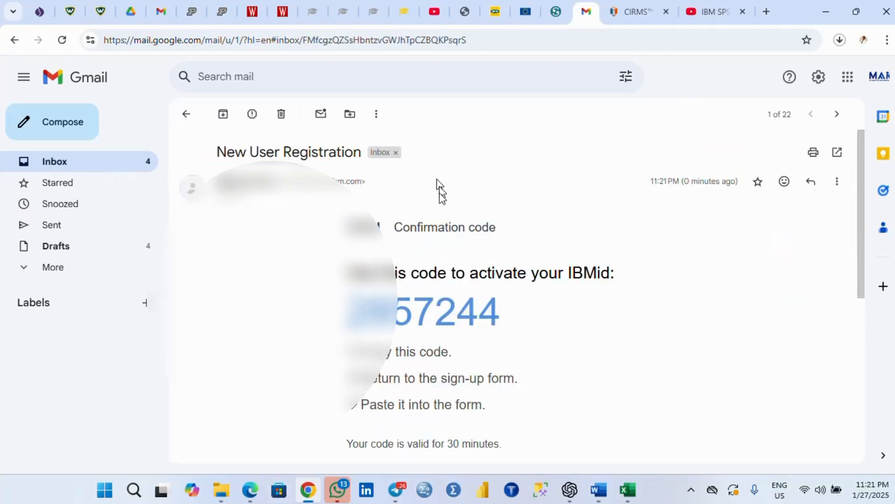
{"action": "double_click", "coordinate": [445, 312]}
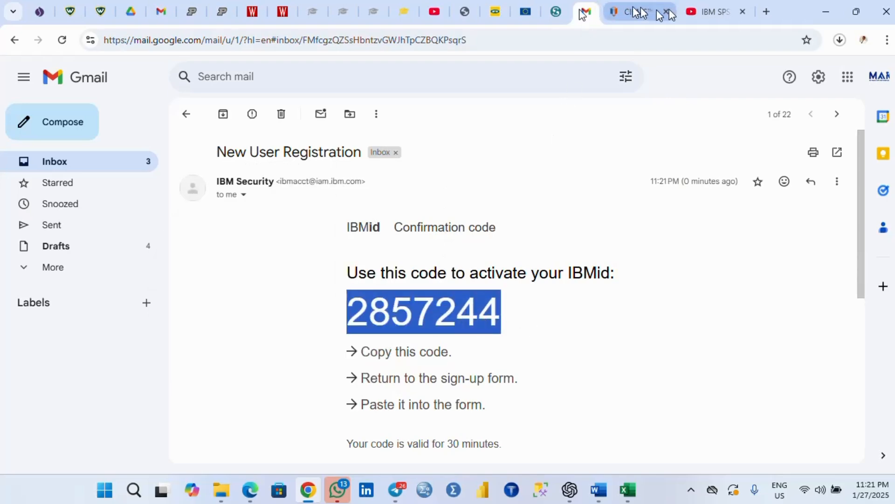
{"action": "left_click", "coordinate": [700, 10]}
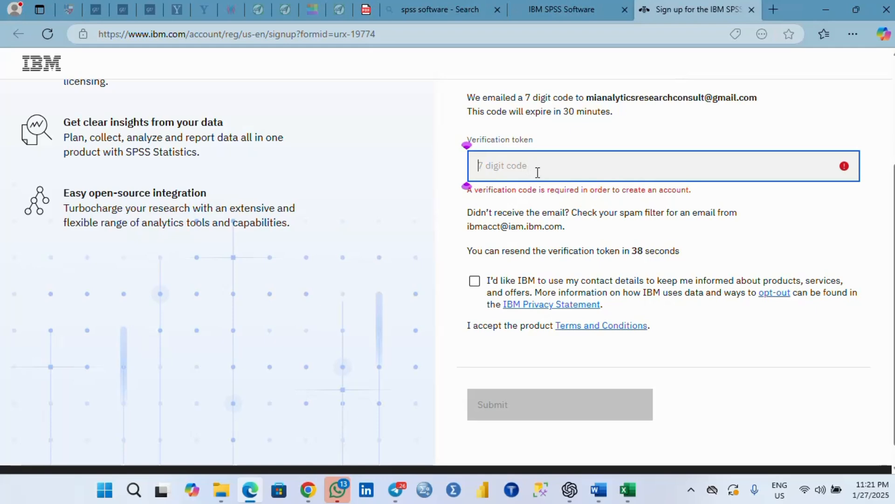
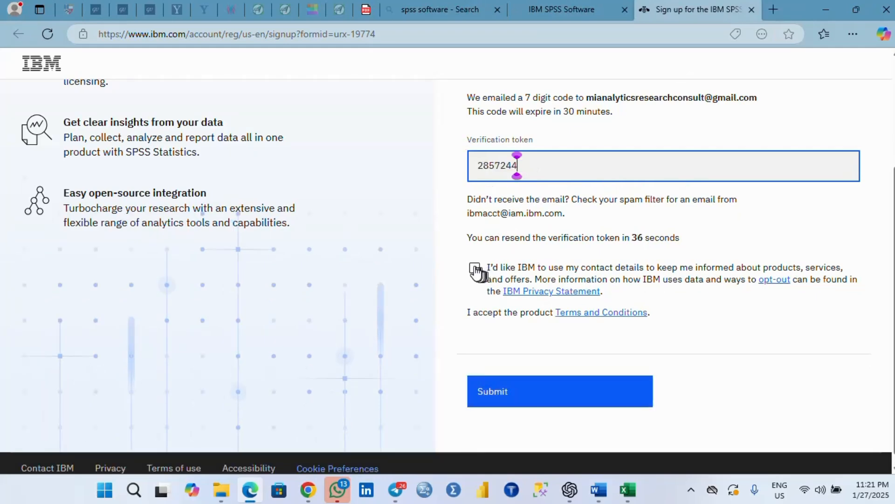
{"action": "left_click", "coordinate": [475, 268]}
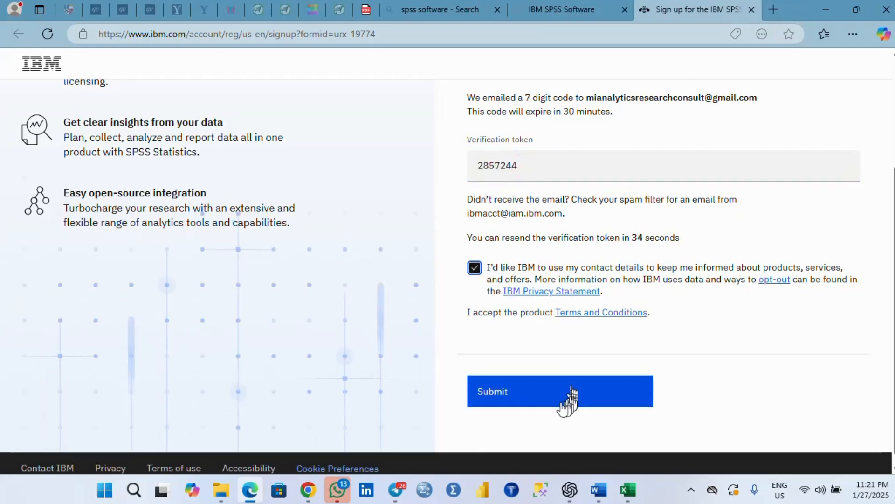
{"action": "mouse_move", "coordinate": [526, 397]}
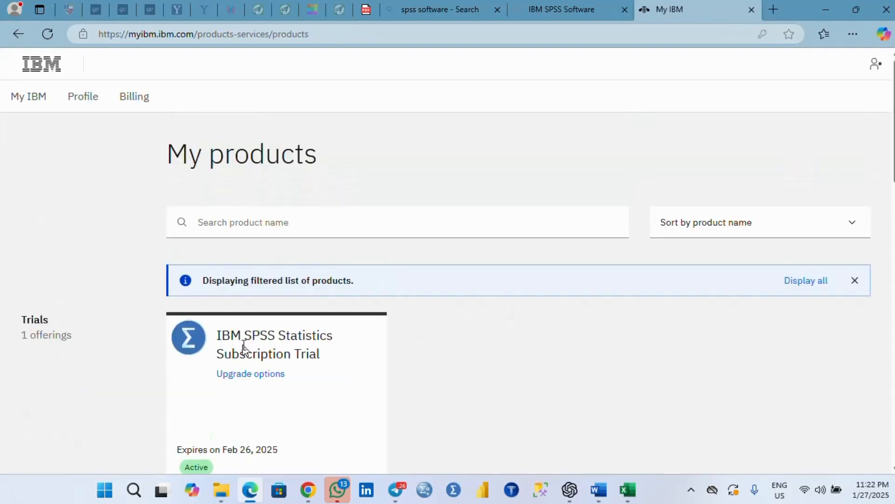
Scroll the My IBM products page to review the SPSS Statistics trial card.
{"action": "scroll", "scroll_direction": "down", "scroll_amount": 3}
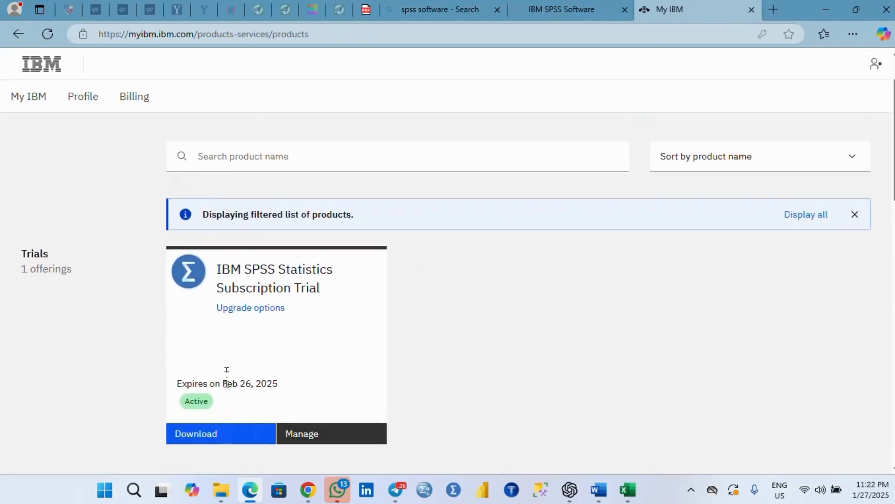
{"action": "scroll", "scroll_direction": "down", "scroll_amount": 3}
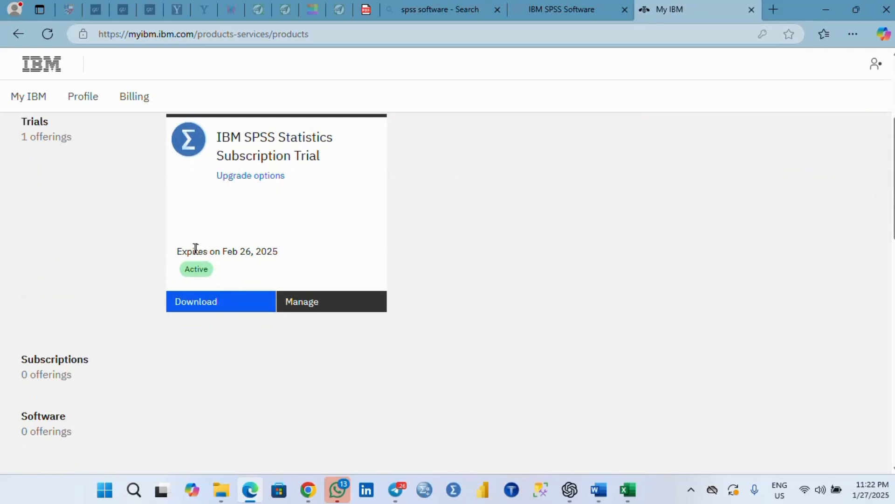
{"action": "scroll", "scroll_direction": "up", "scroll_amount": 3}
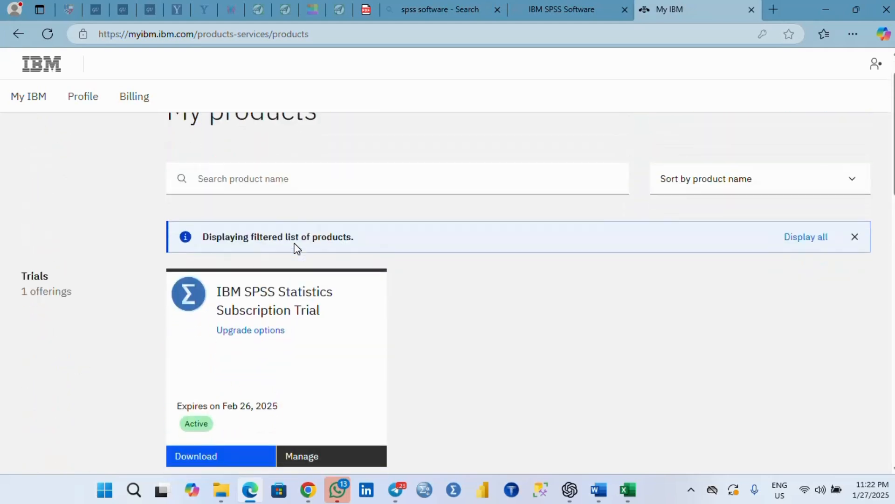
{"action": "scroll", "scroll_direction": "down", "scroll_amount": 3}
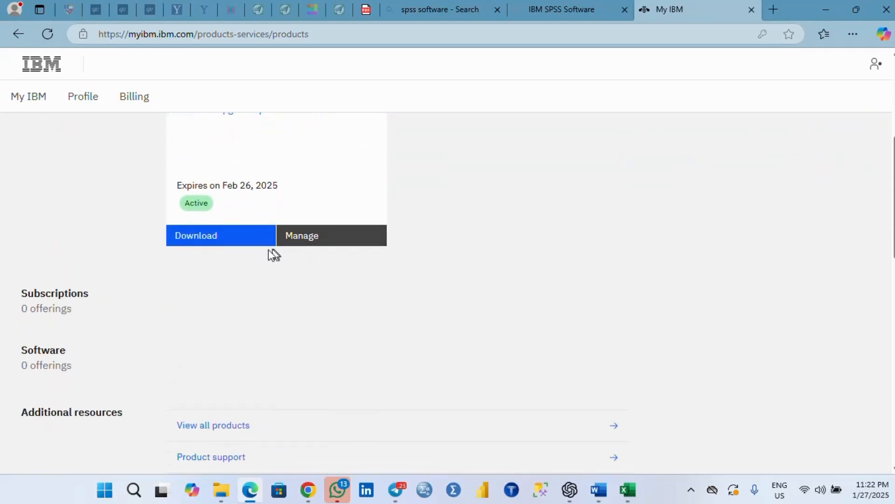
{"action": "mouse_move", "coordinate": [221, 239]}
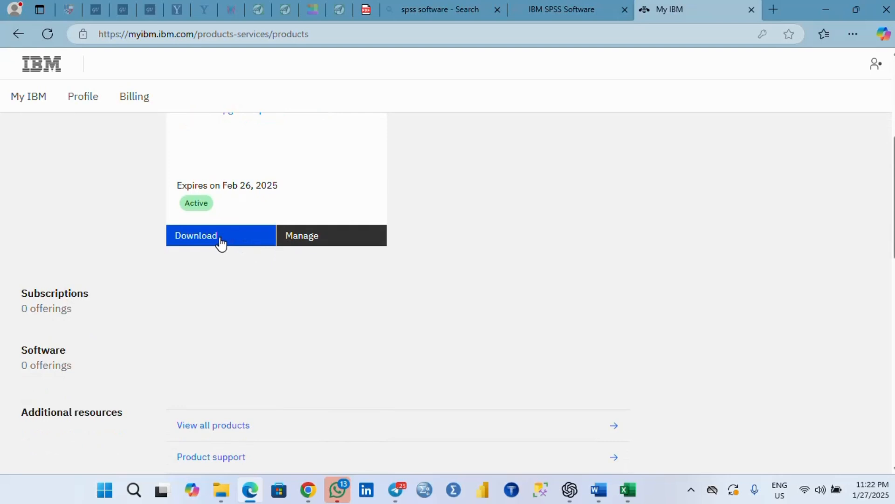
{"action": "scroll", "scroll_direction": "down", "scroll_amount": 3}
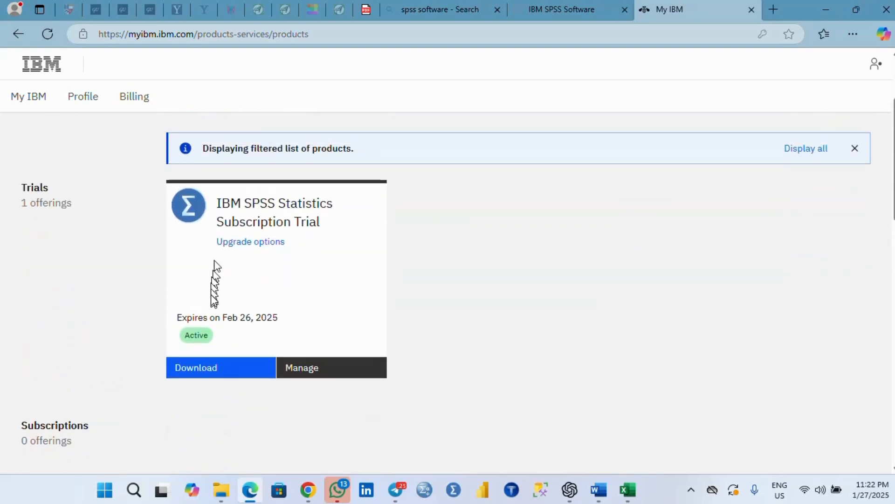
{"action": "mouse_move", "coordinate": [200, 367]}
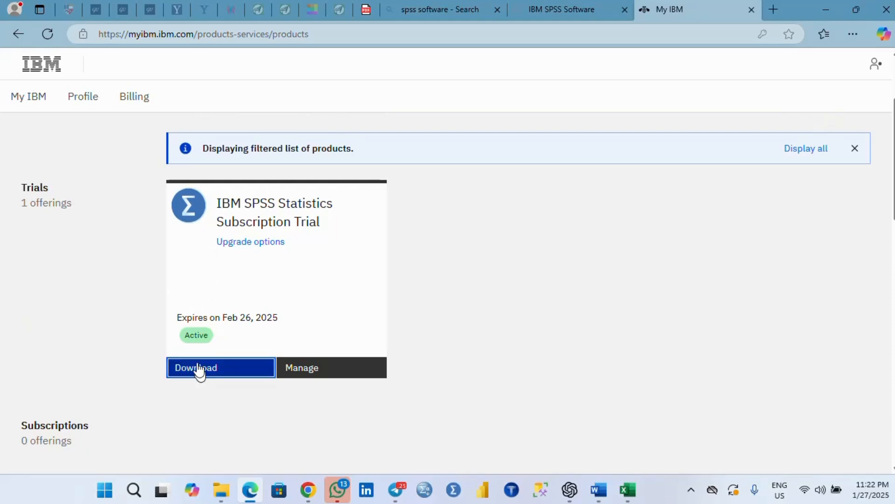
Open the trial's Downloads page and request the Windows 64-bit SPSS installer.
{"action": "left_click", "coordinate": [221, 368]}
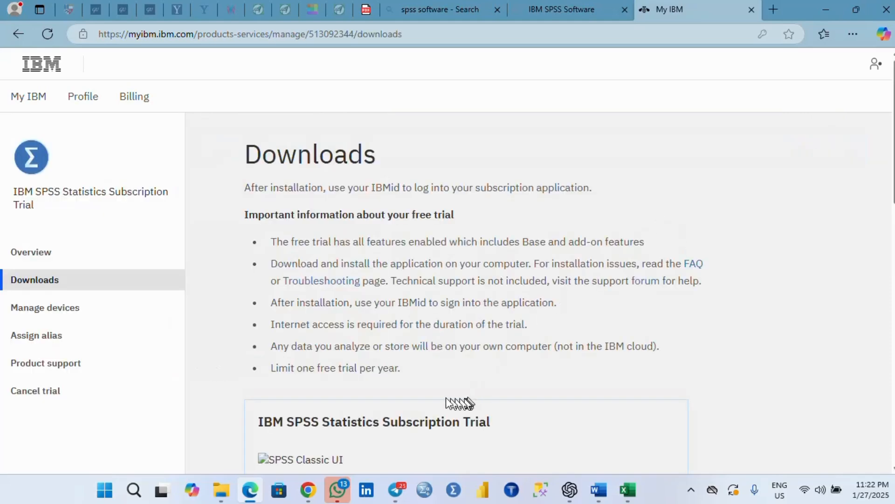
{"action": "scroll", "scroll_direction": "down", "scroll_amount": 3}
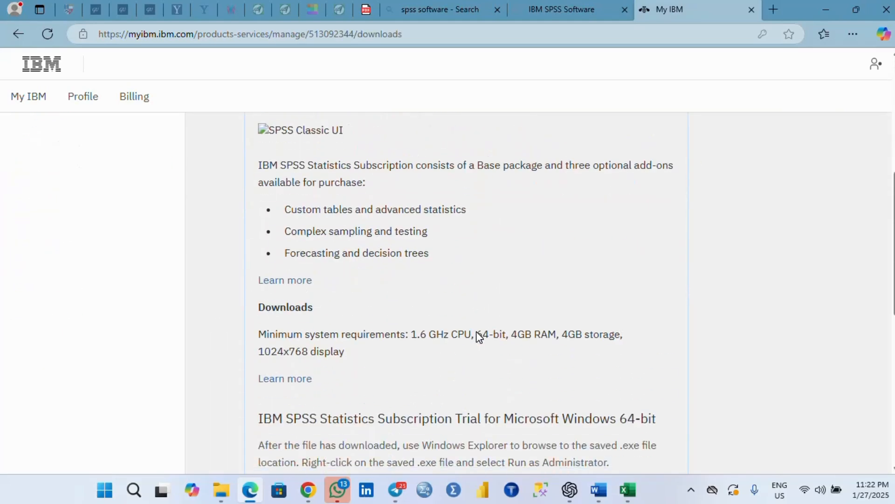
{"action": "scroll", "scroll_direction": "down", "scroll_amount": 3}
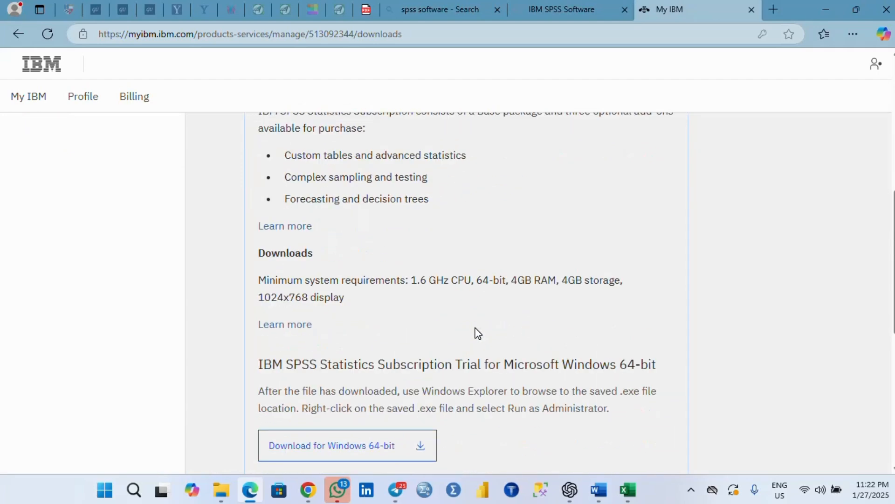
{"action": "scroll", "scroll_direction": "down", "scroll_amount": 3}
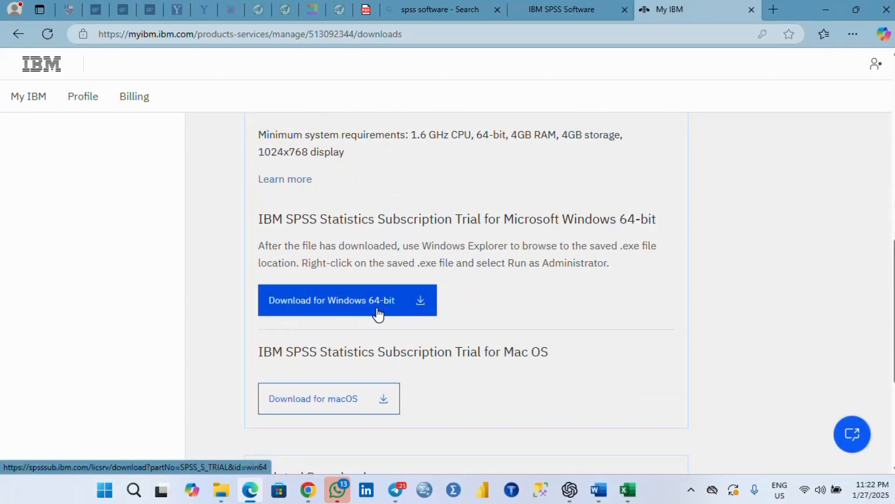
{"action": "scroll", "scroll_direction": "down", "scroll_amount": 3}
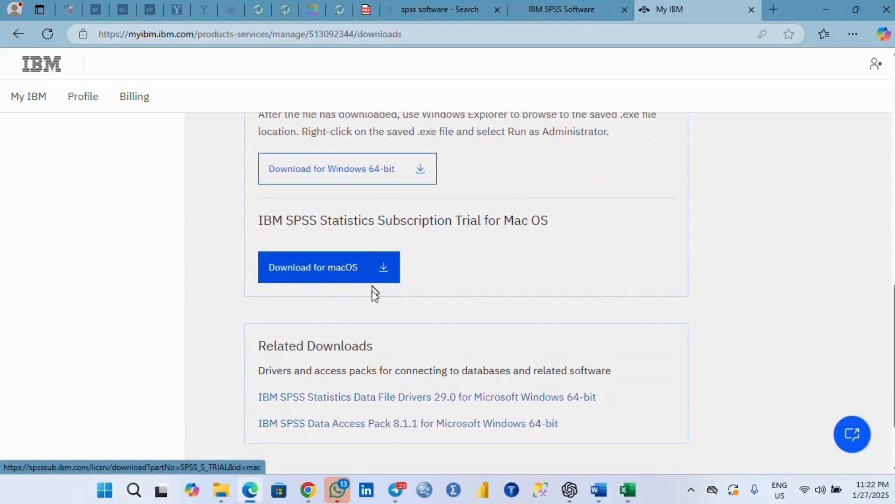
{"action": "scroll", "scroll_direction": "up", "scroll_amount": 3}
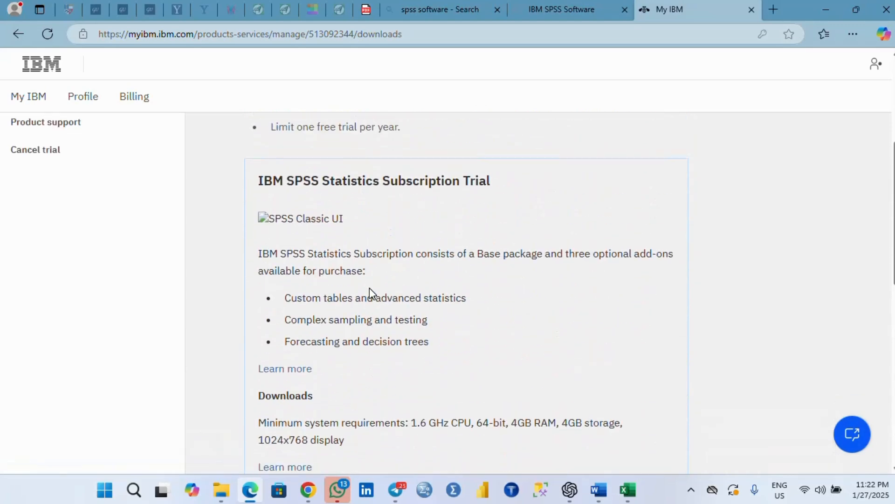
{"action": "scroll", "scroll_direction": "down", "scroll_amount": 3}
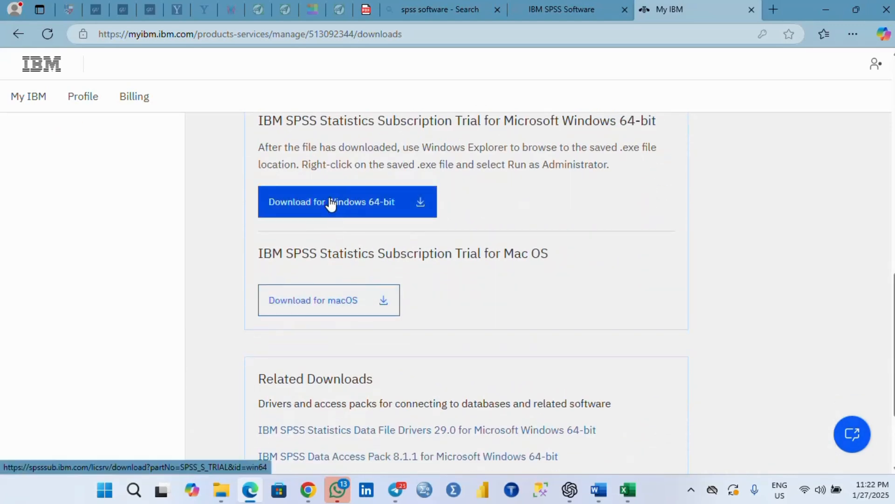
{"action": "left_click", "coordinate": [346, 202]}
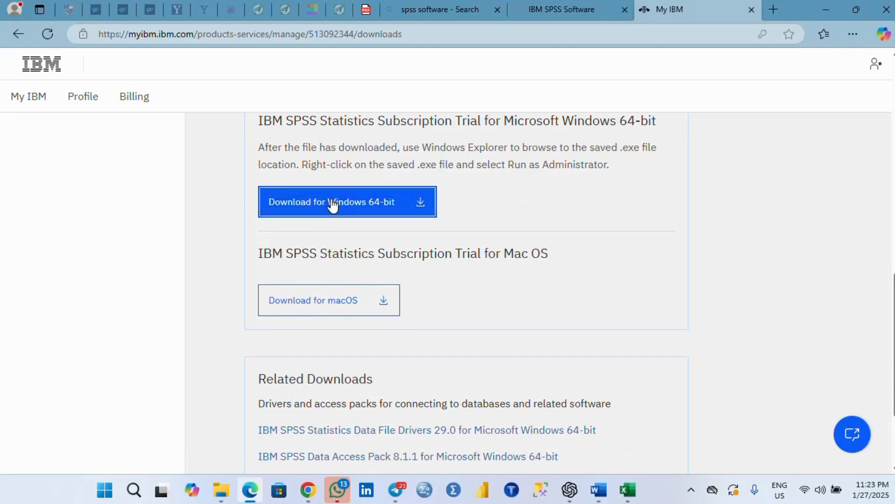
Start the Windows 64-bit SPSSStatistics.exe download, then pause it at 13.1 MB of 885 MB.
{"action": "left_click", "coordinate": [346, 202]}
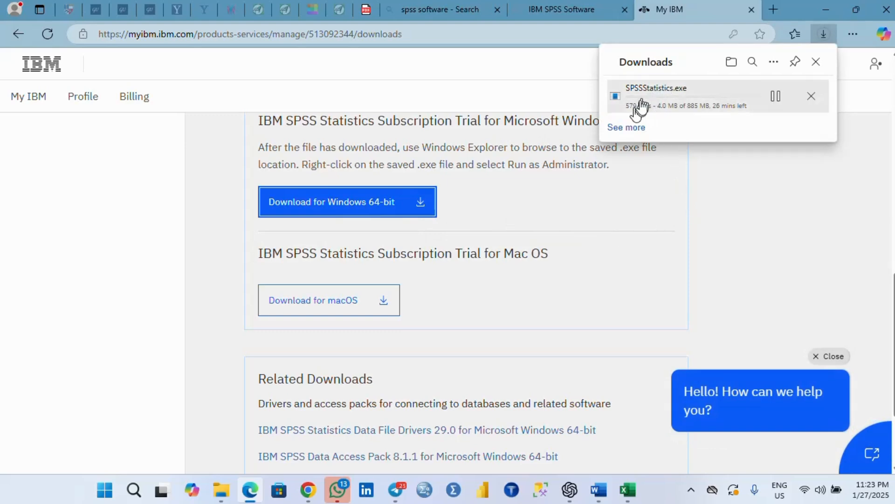
{"action": "mouse_move", "coordinate": [765, 111]}
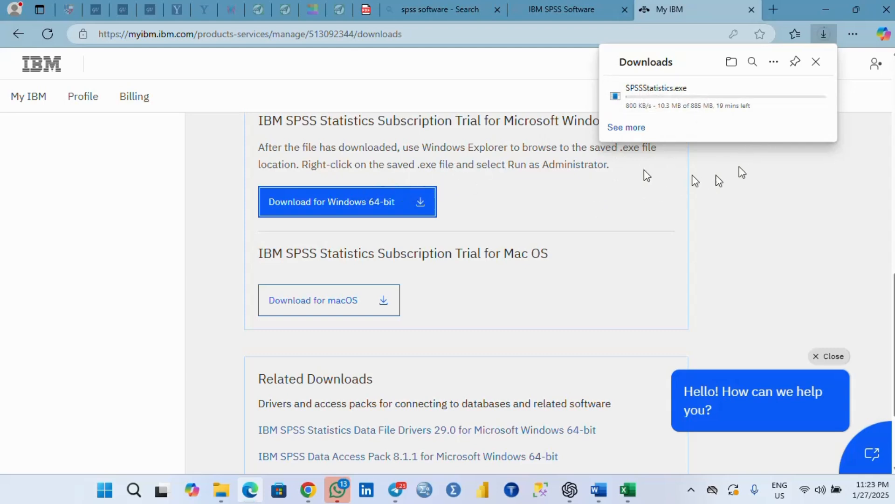
{"action": "mouse_move", "coordinate": [776, 96]}
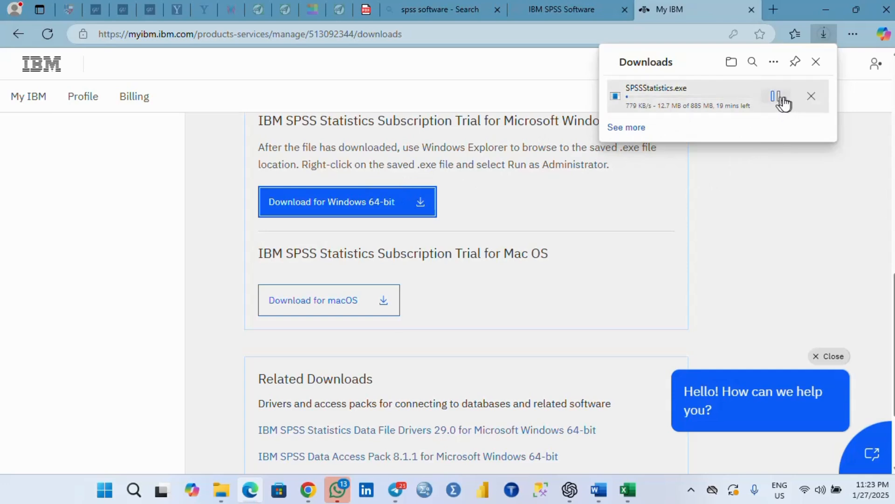
{"action": "left_click", "coordinate": [778, 95]}
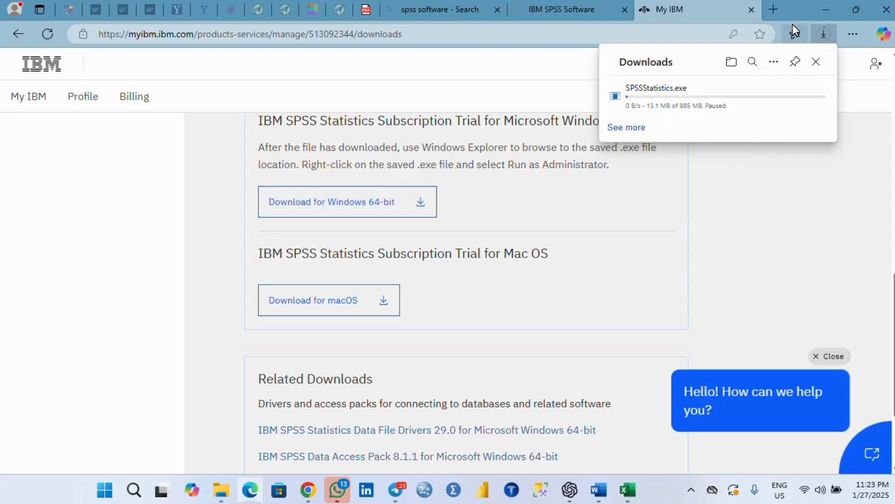